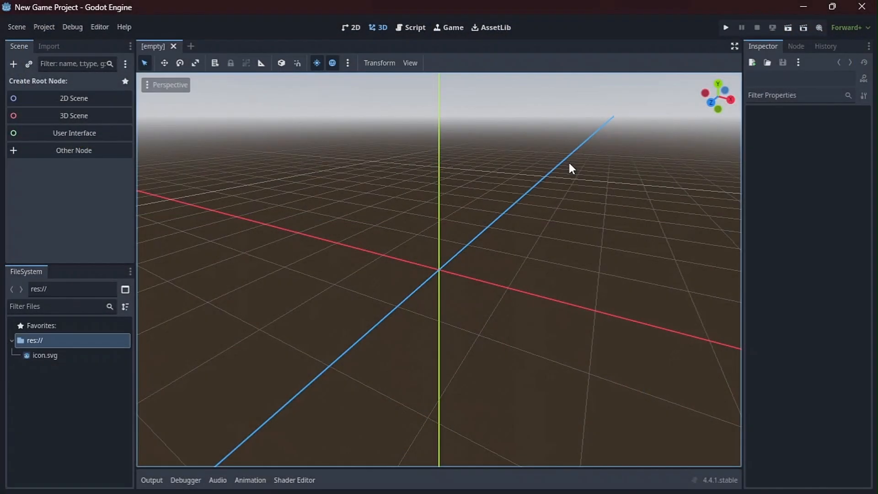
mouse_move(449, 213)
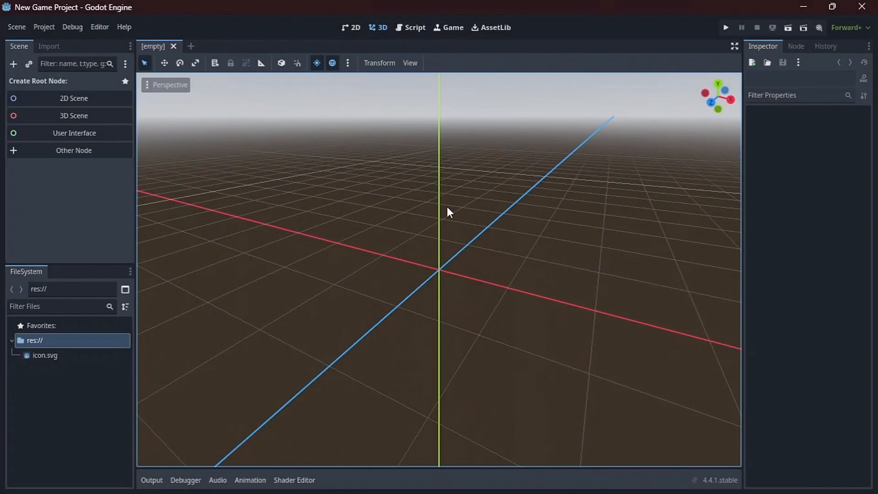
mouse_move(102, 143)
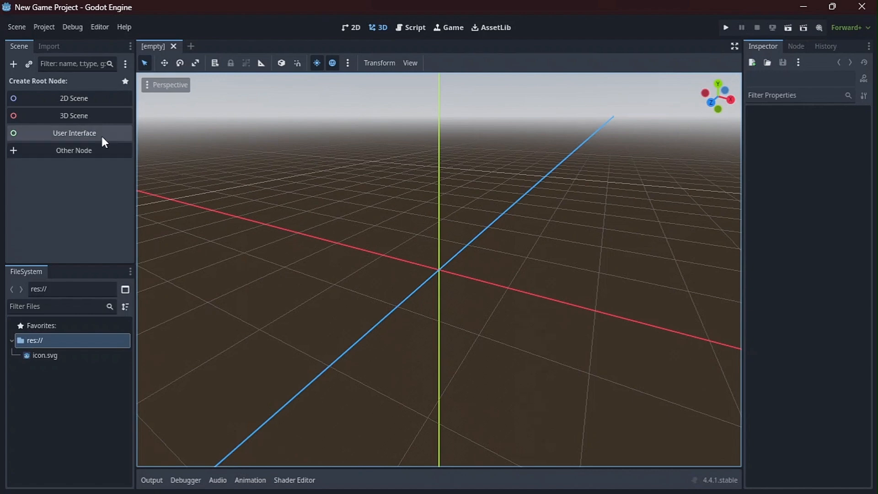
Step: Create a 3D Scene root so the new scene has a Node3D root node
click(73, 115)
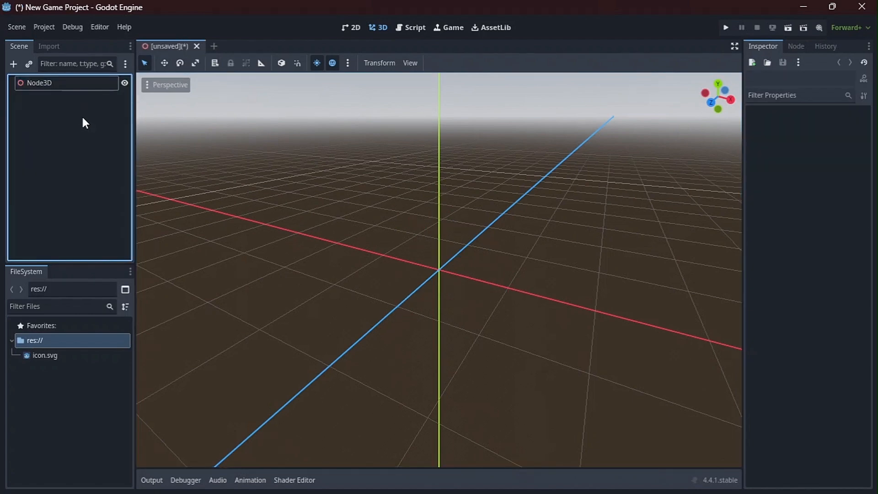
mouse_move(579, 479)
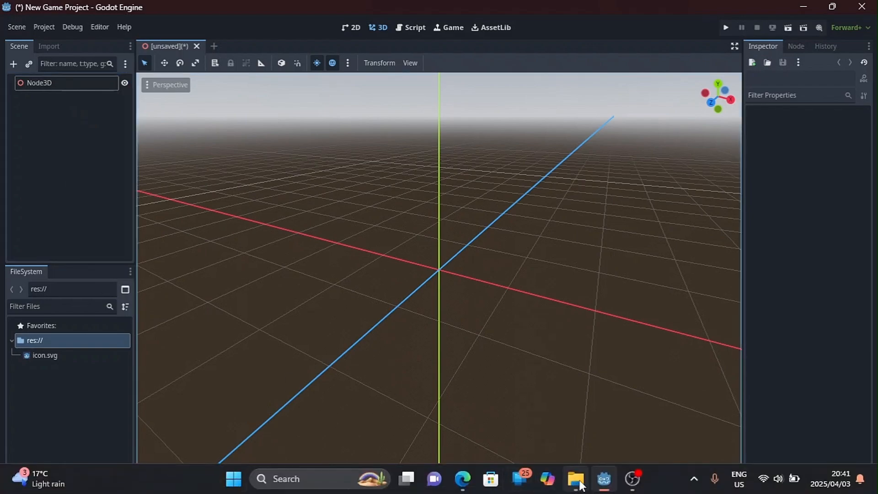
Step: Drag Gas Pump.fbx from the Formats folder into the Godot project's FileSystem
click(575, 478)
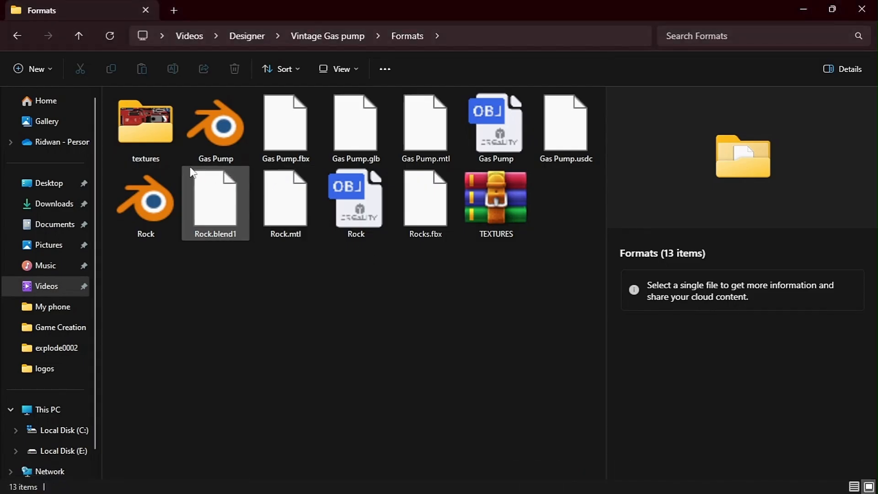
click(286, 127)
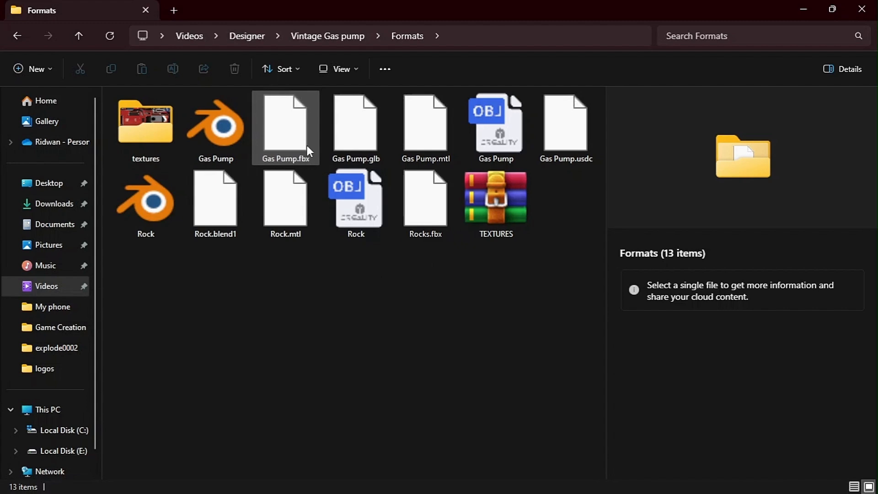
mouse_move(307, 150)
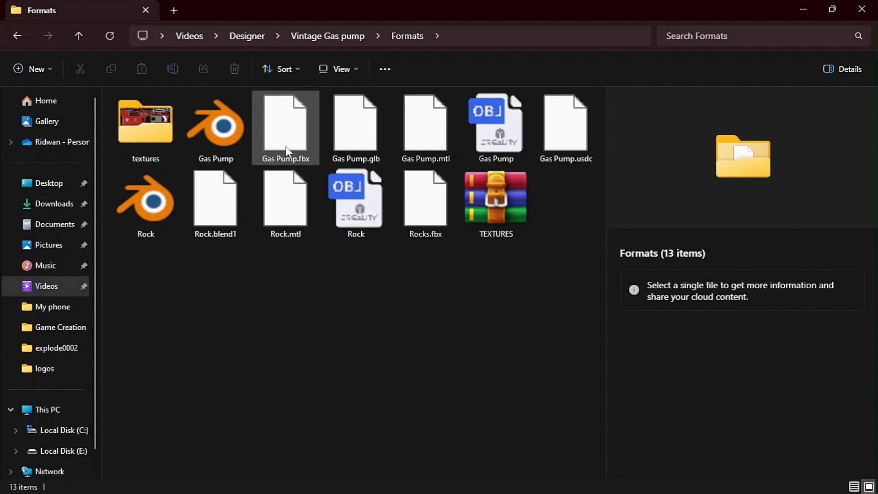
click(285, 127)
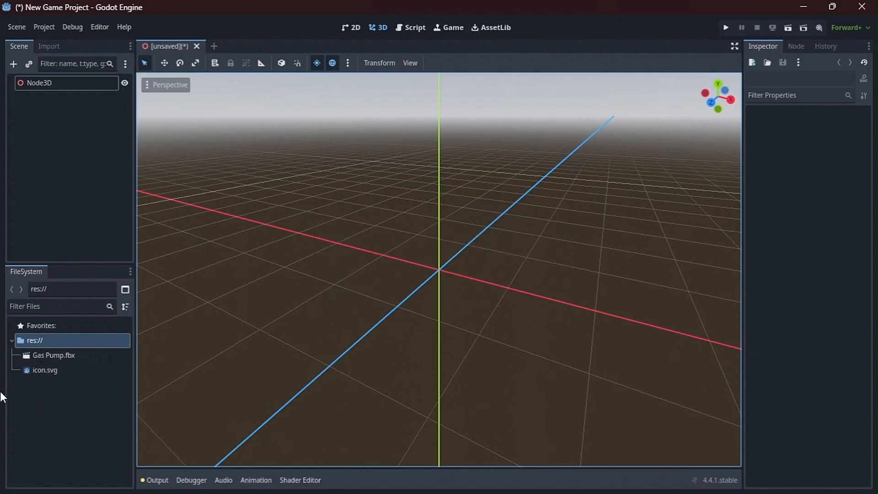
Step: Place Gas Pump.fbx in the scene under Node3D and open it in the editor anyway
click(54, 355)
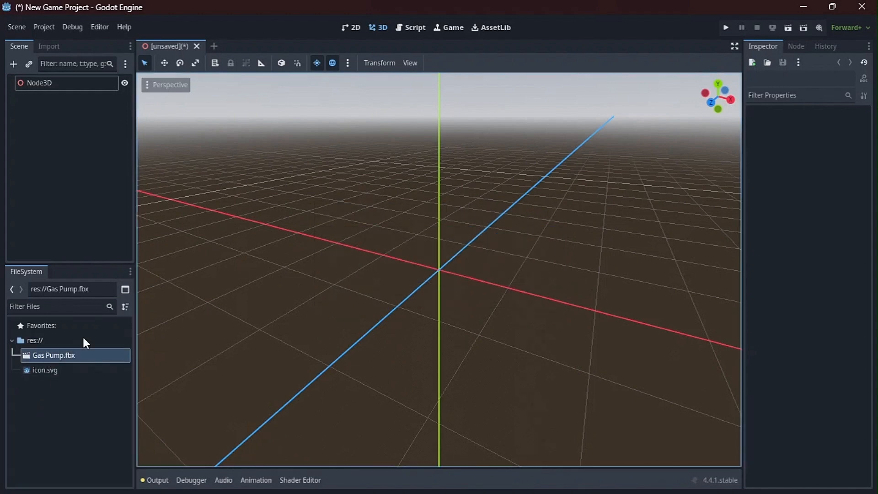
mouse_move(60, 358)
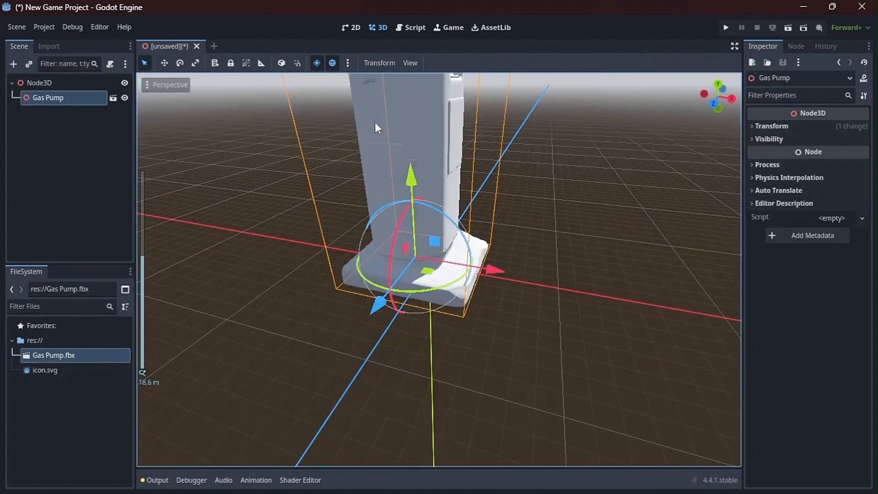
scroll(down, 3)
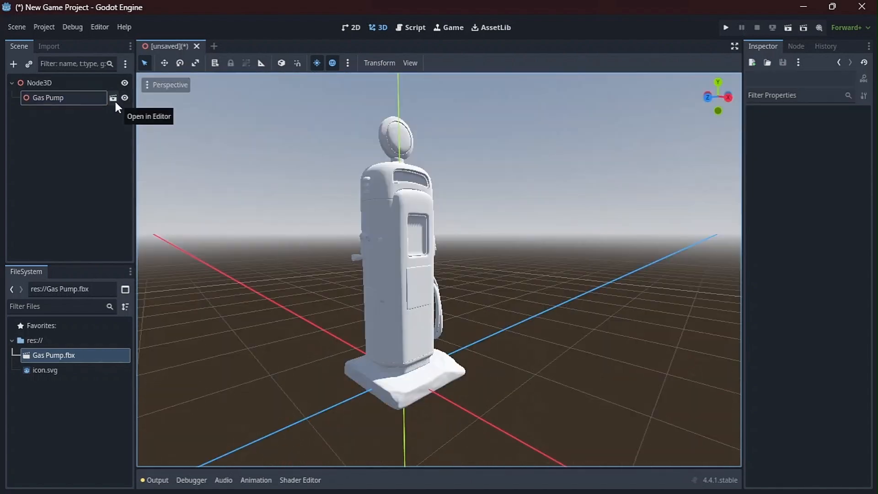
click(113, 98)
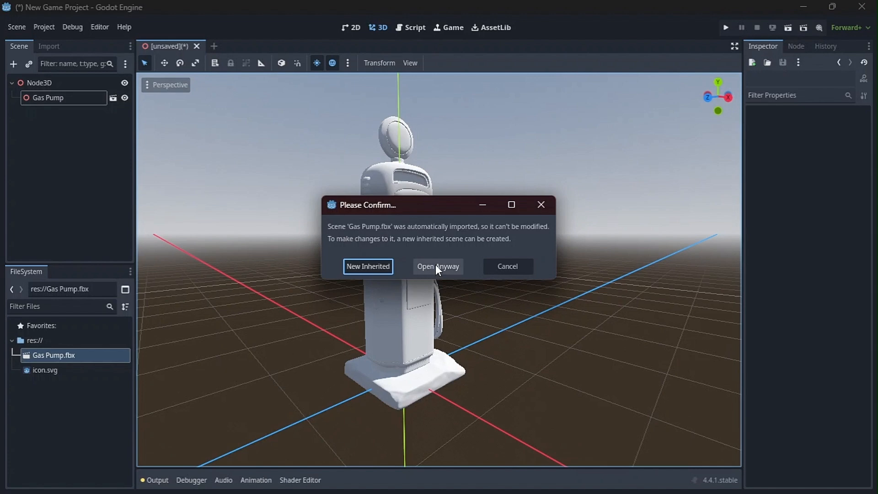
click(437, 266)
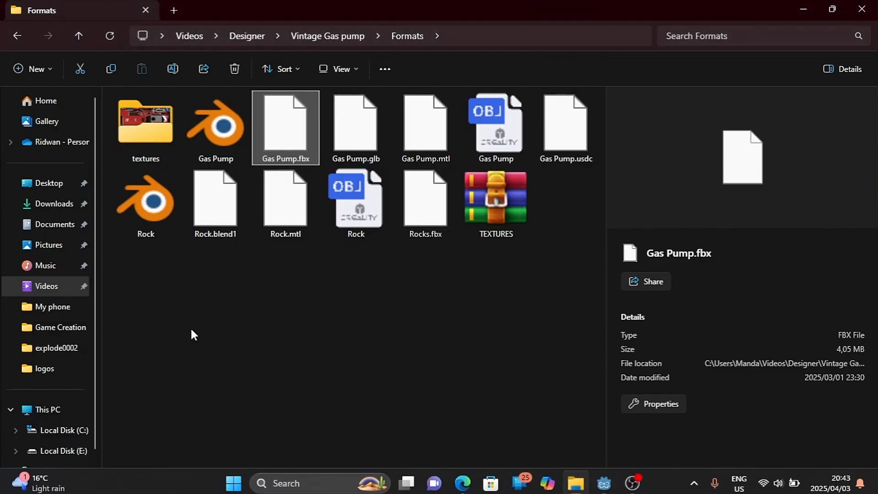
Step: Select the pump's texture maps in the textures folder to bring into the project
double_click(145, 122)
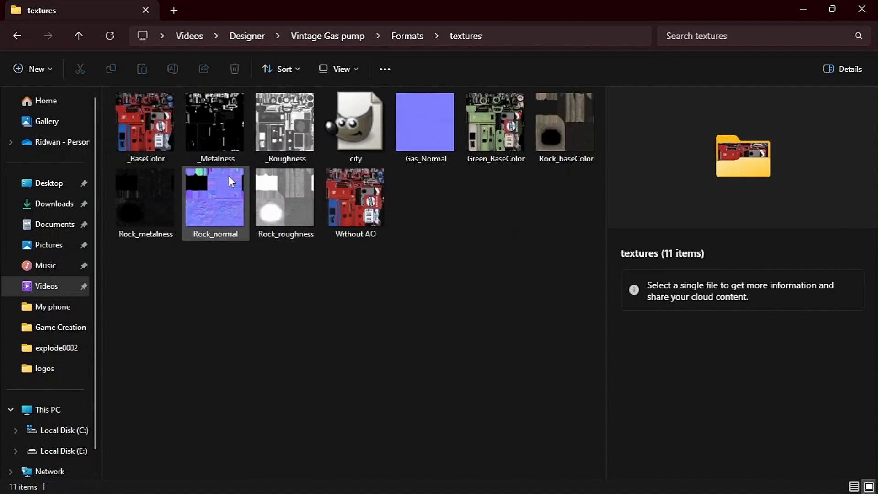
click(146, 123)
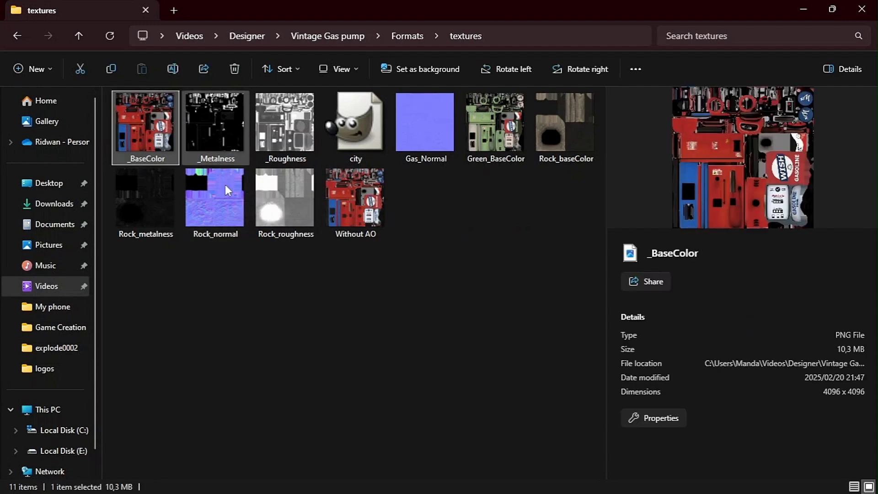
click(78, 36)
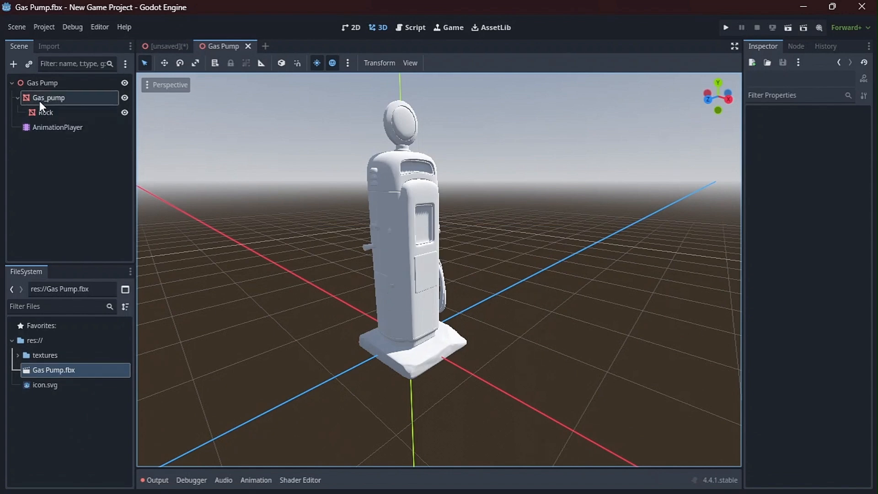
Step: Assign a new ShaderMaterial as the Gas_pump mesh's Geometry Material Override
click(48, 98)
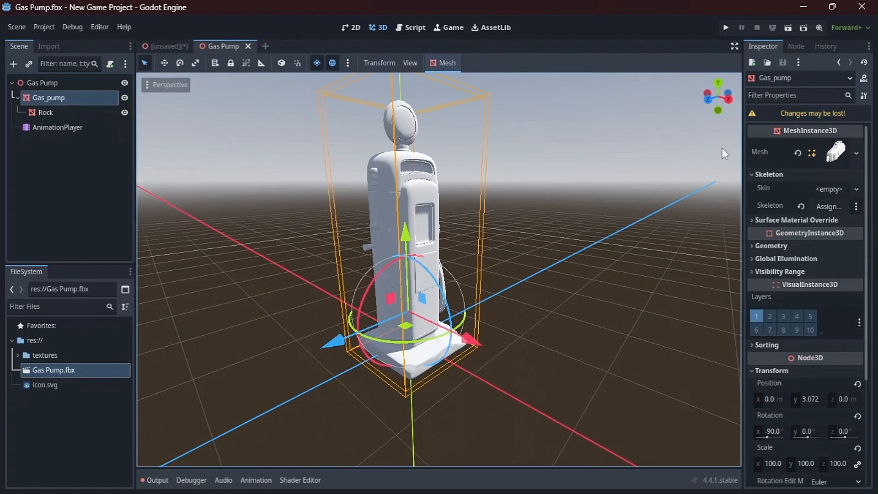
click(736, 245)
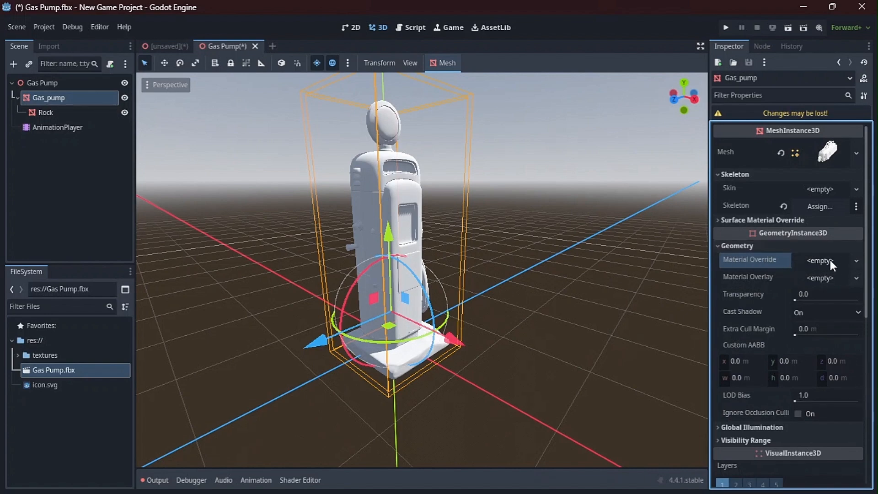
click(834, 261)
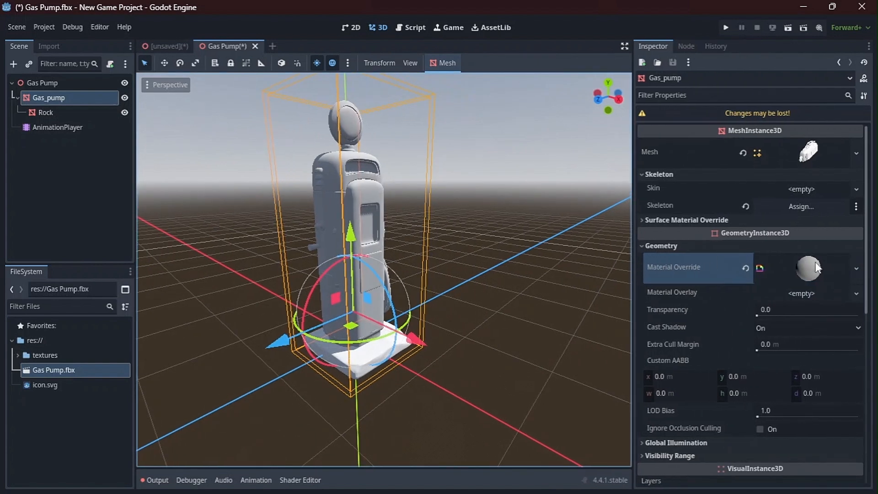
Step: Create a new Spatial-mode VisualShader, Gas Pump.tres, as the override material's shader
click(807, 267)
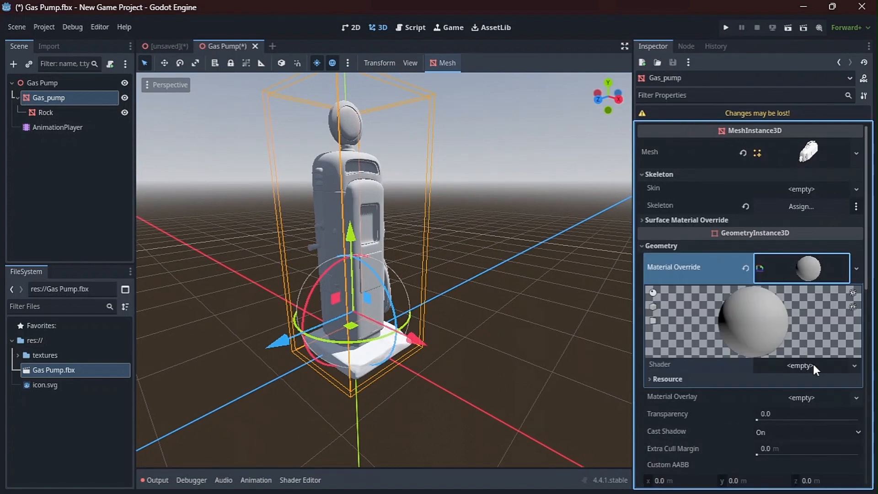
click(855, 365)
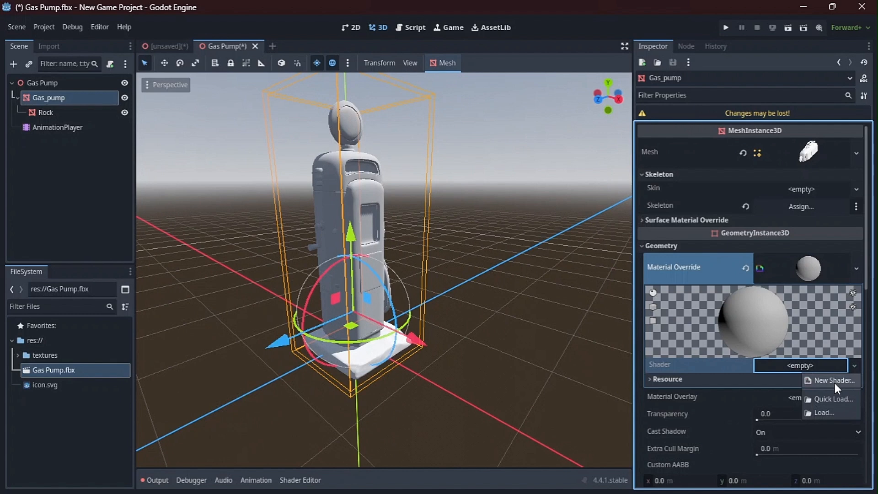
click(834, 381)
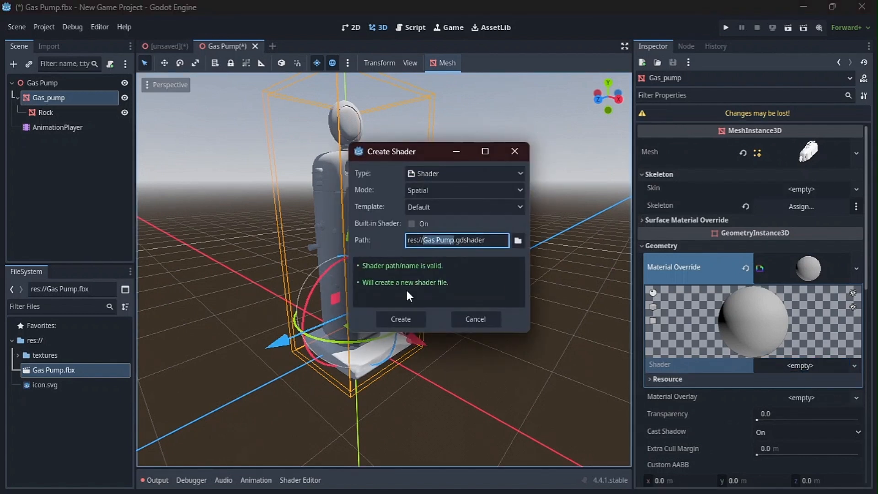
click(464, 190)
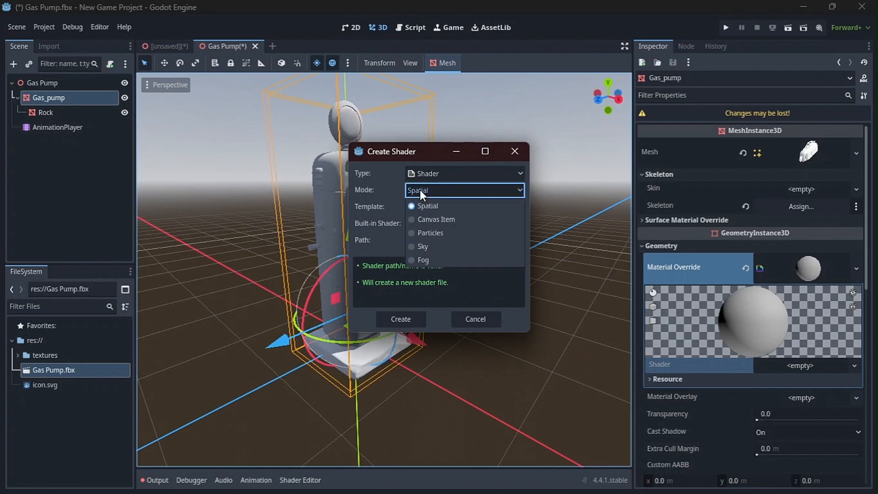
click(427, 205)
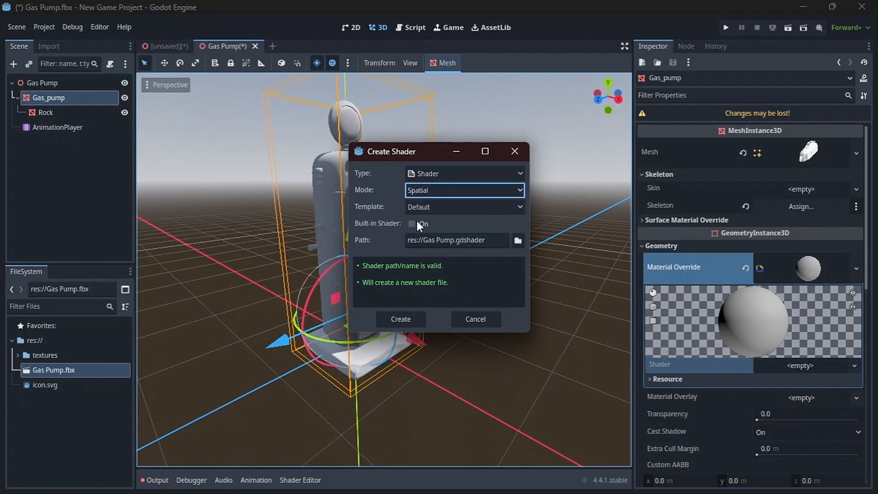
click(463, 173)
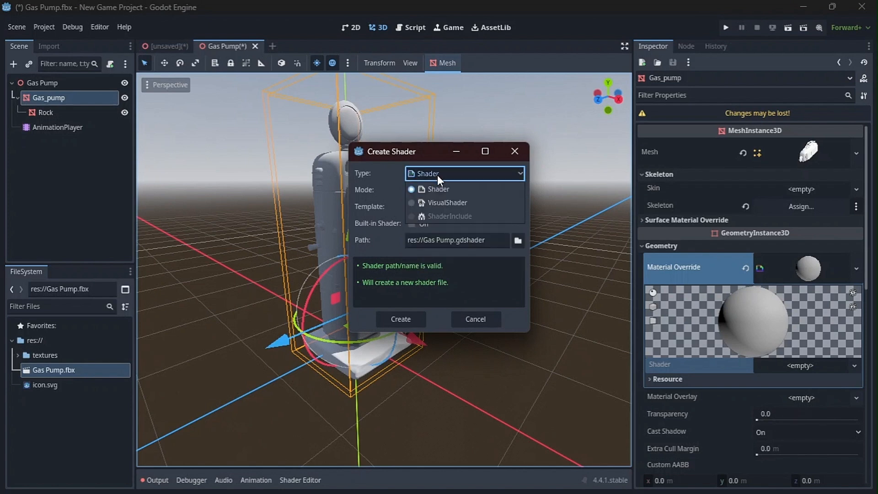
click(447, 203)
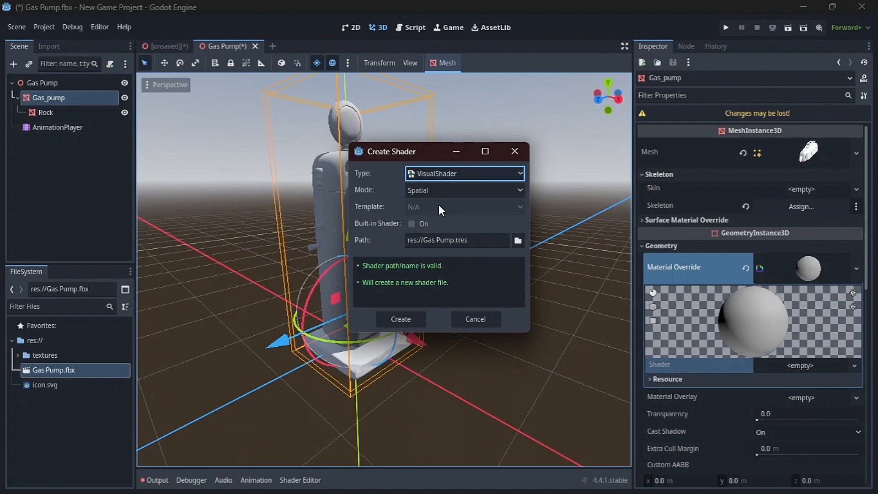
mouse_move(431, 374)
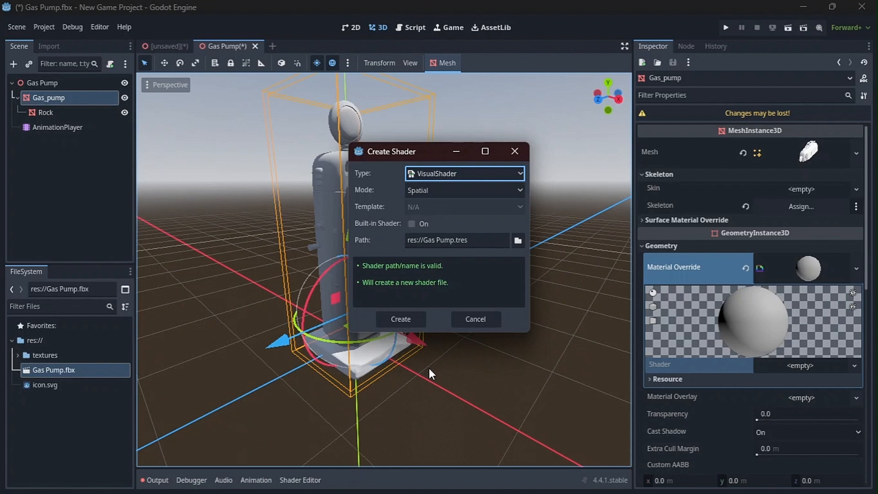
click(401, 319)
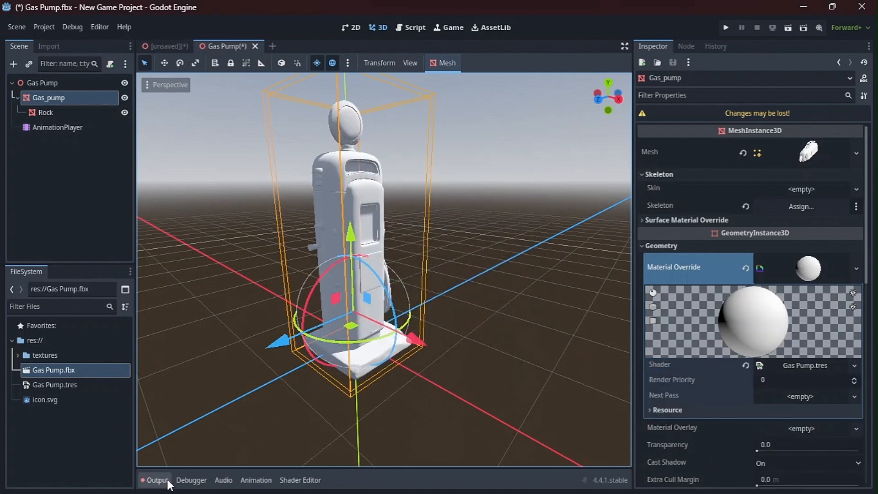
Step: Open Gas Pump.tres in the visual shader editor showing its Output node
click(300, 480)
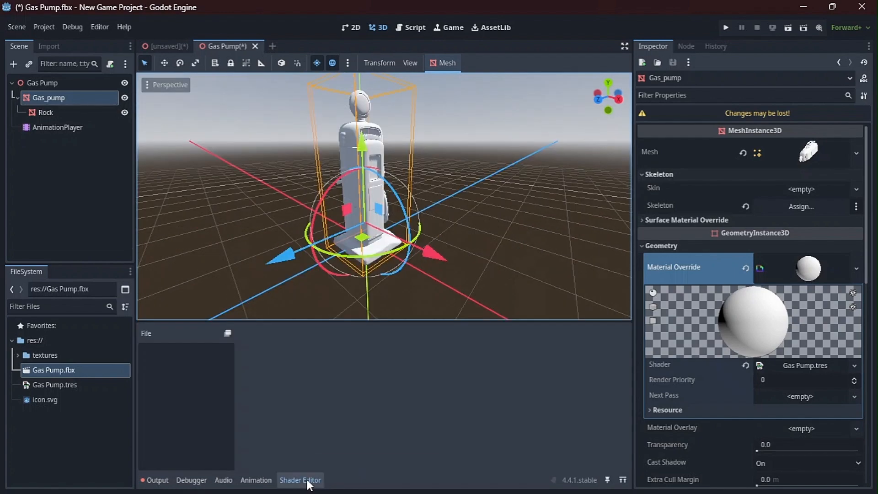
click(54, 385)
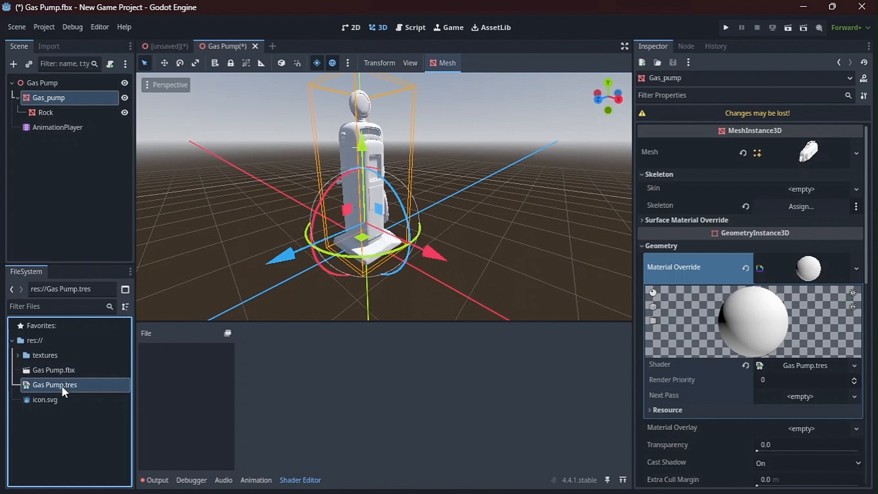
double_click(54, 384)
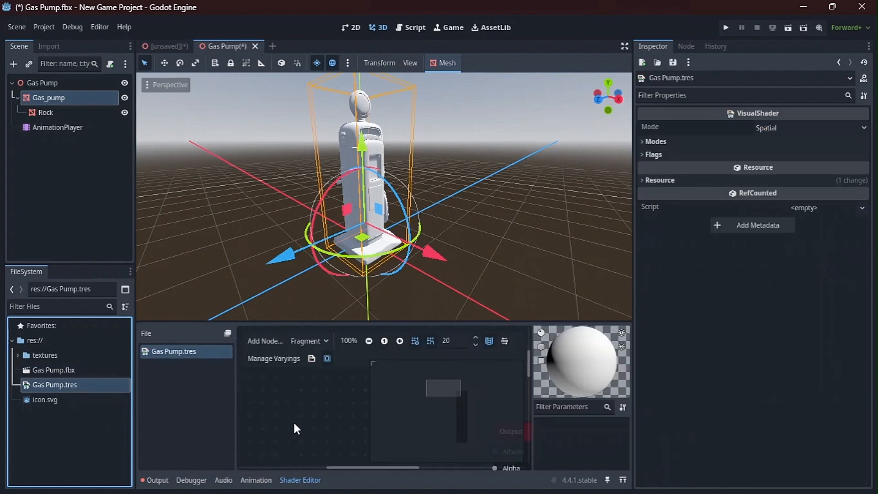
mouse_move(275, 401)
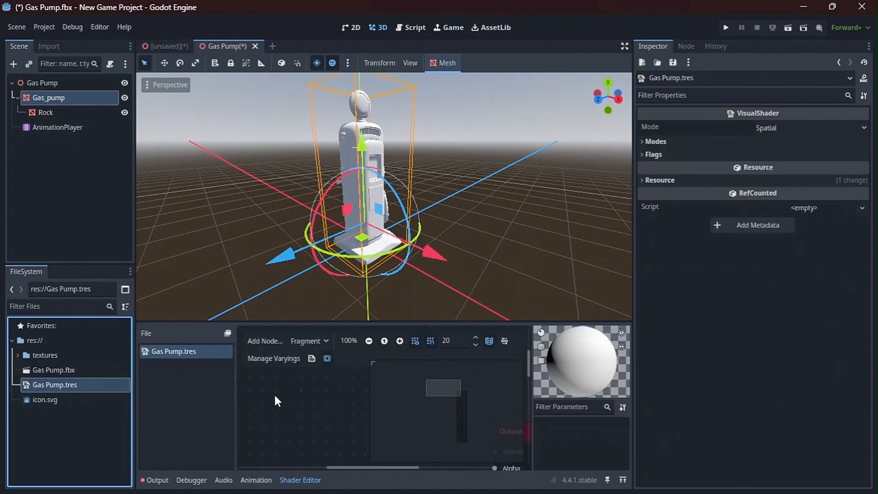
mouse_move(168, 398)
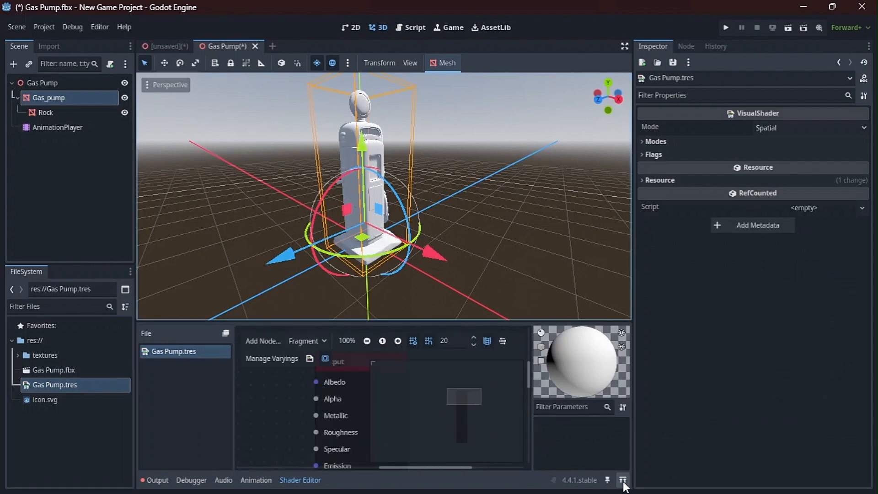
Step: Add _BaseColor (as Color), _Metalness and _Roughness (as Data) Texture2D nodes to the graph
click(622, 480)
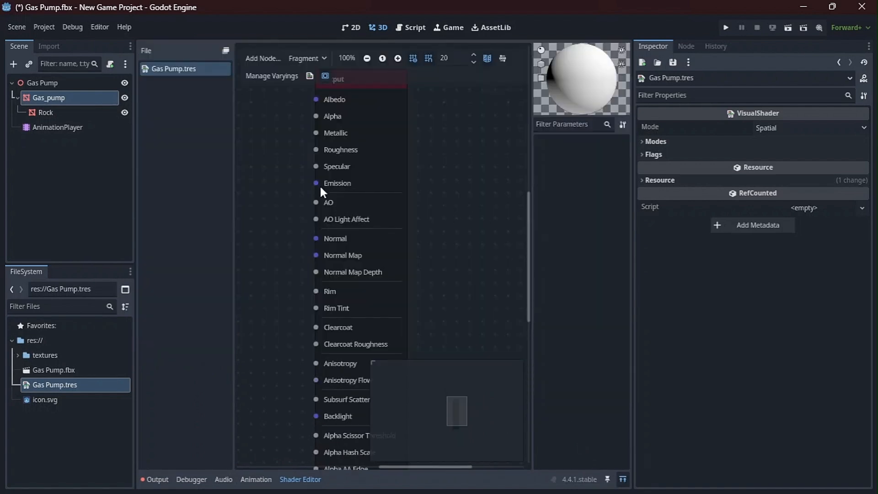
click(44, 355)
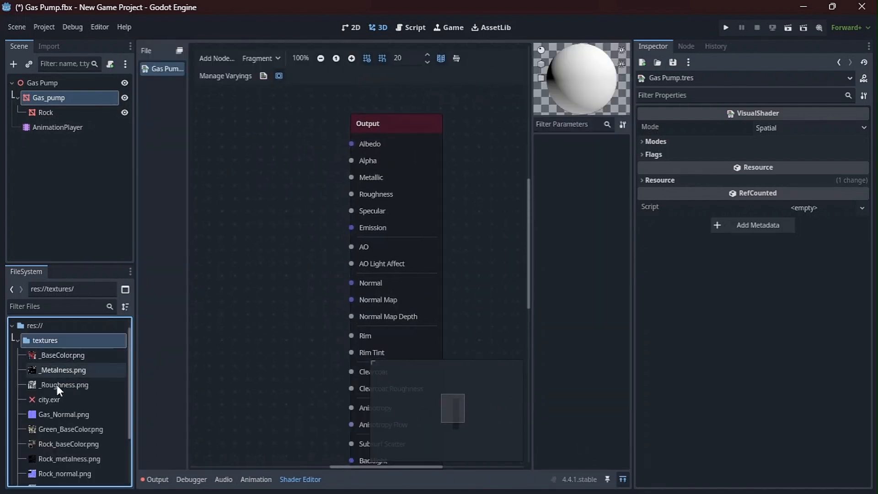
mouse_move(61, 355)
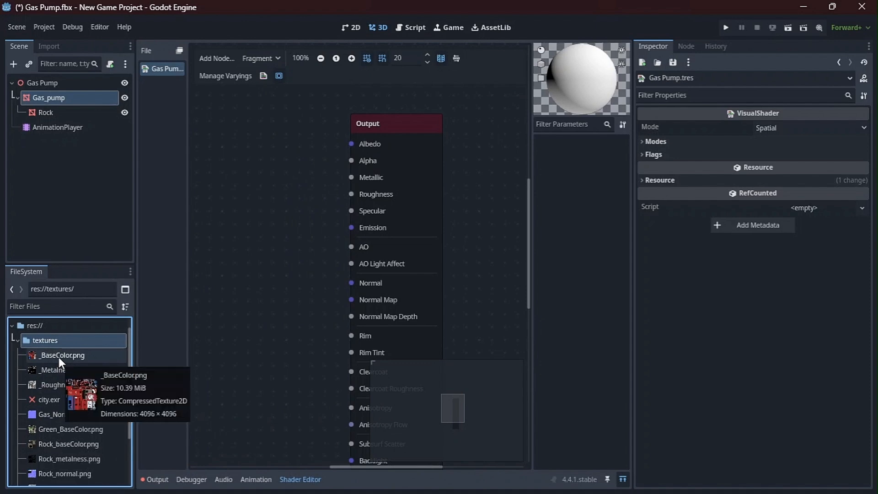
mouse_move(66, 364)
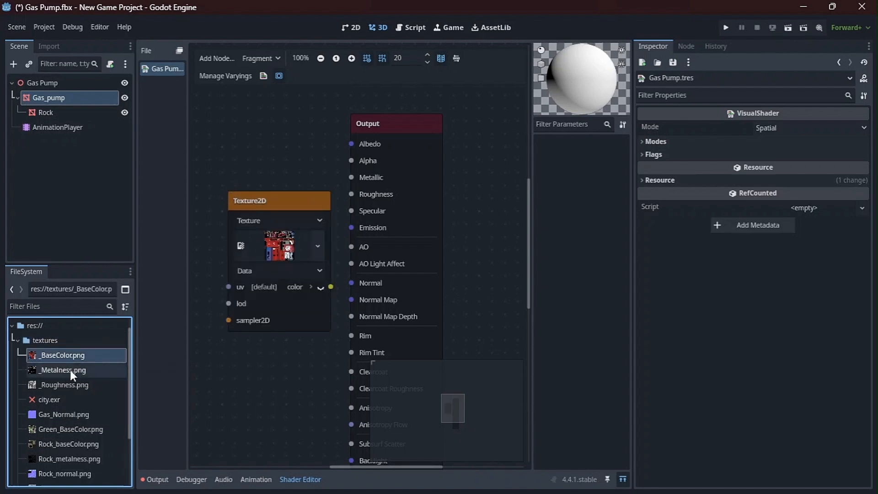
click(278, 271)
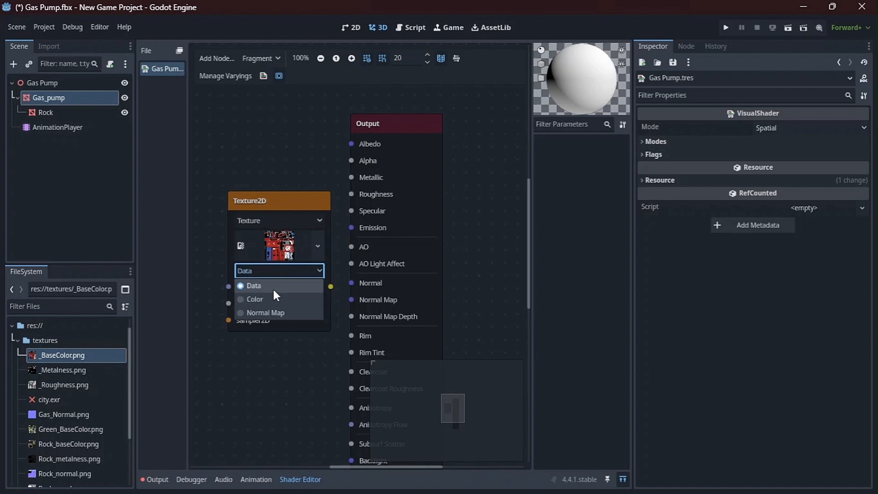
click(253, 298)
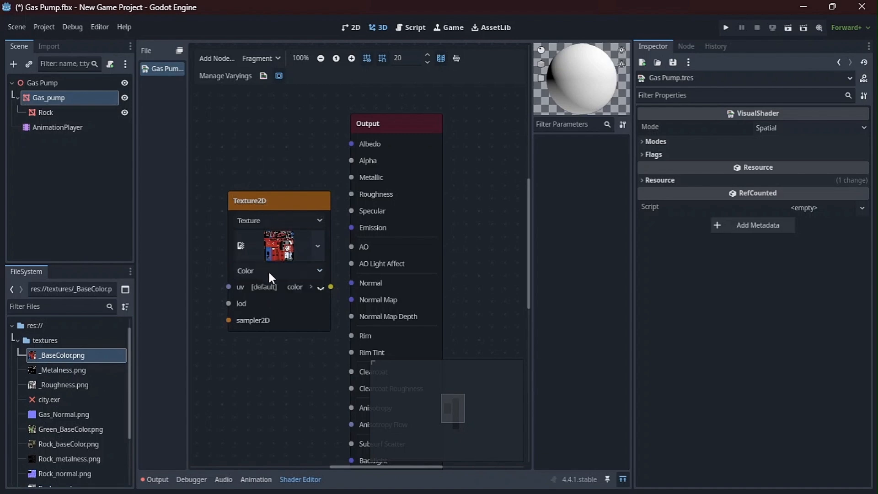
click(278, 220)
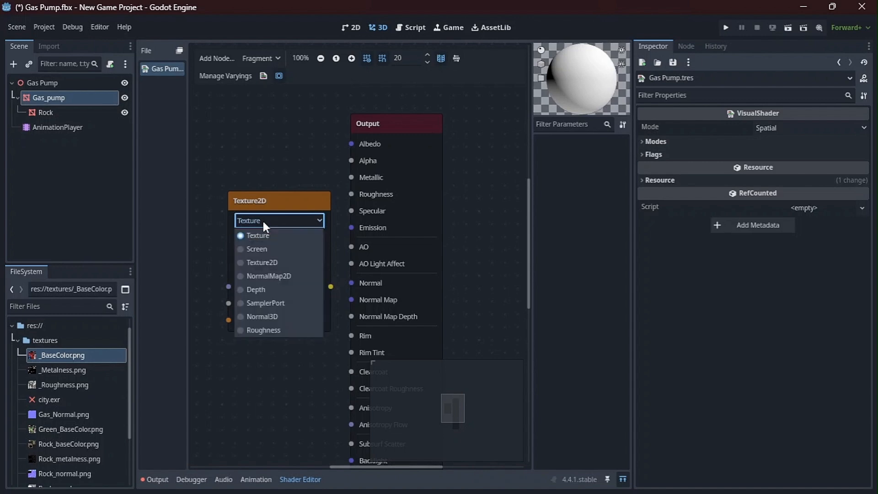
click(258, 235)
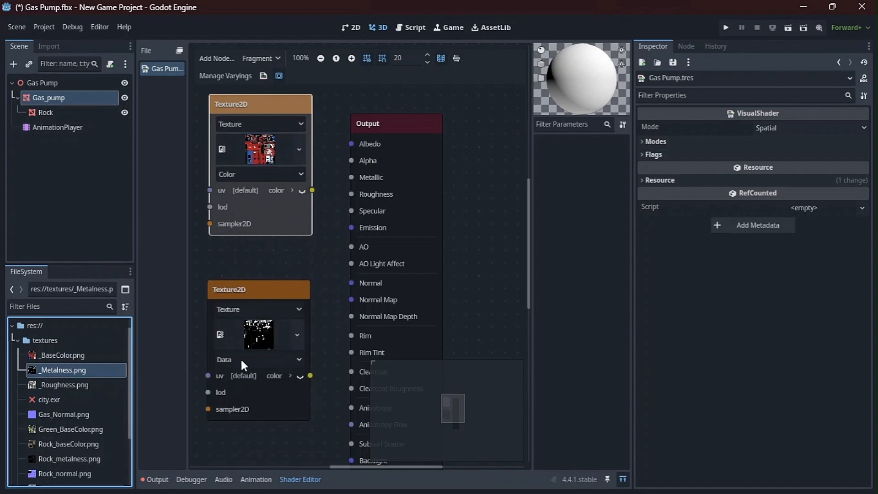
click(257, 359)
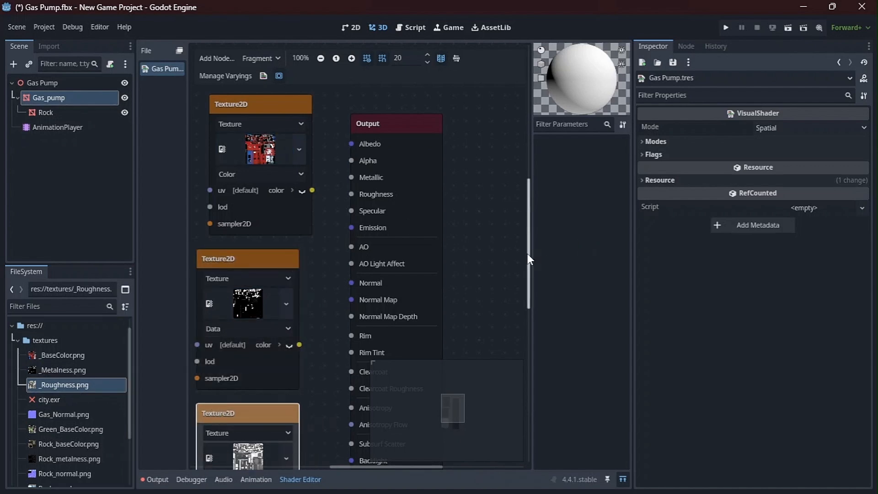
scroll(down, 3)
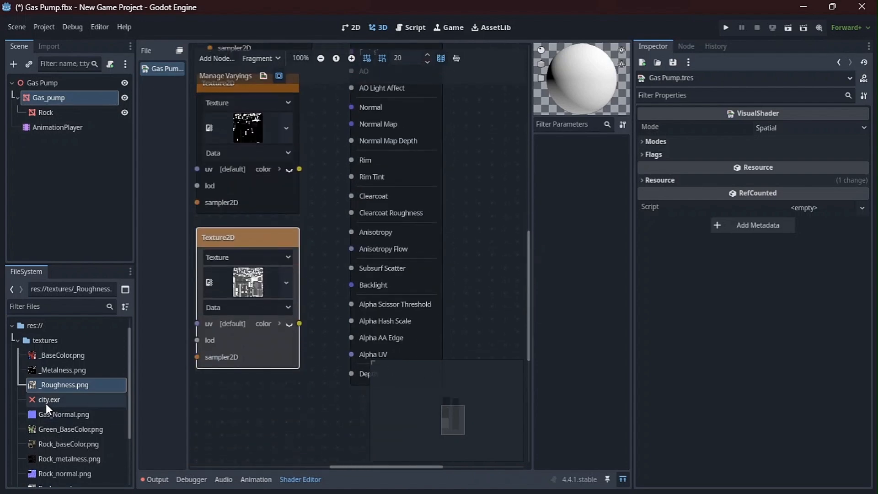
Step: Add Gas_Normal.png and wire the base color texture into the Output's Albedo
click(63, 400)
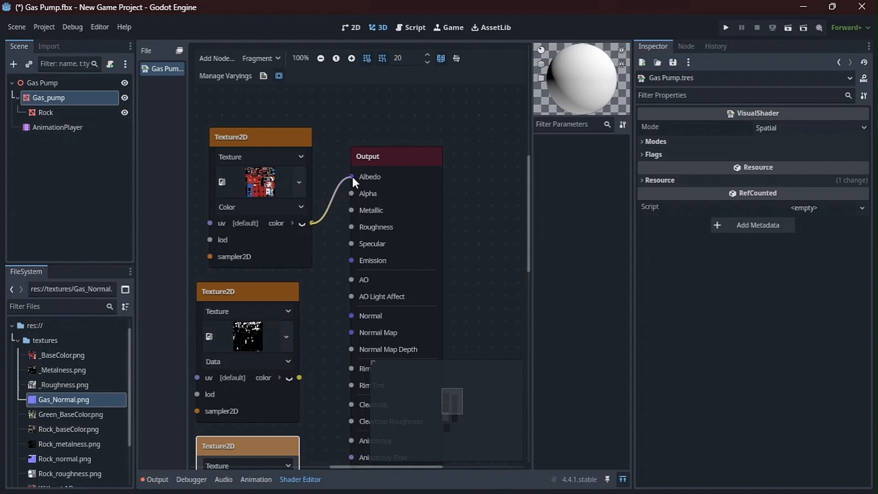
click(351, 176)
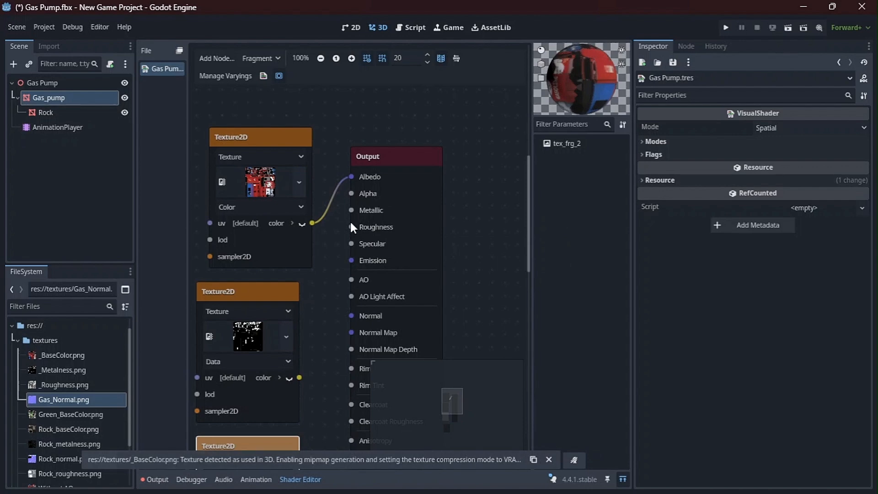
click(549, 459)
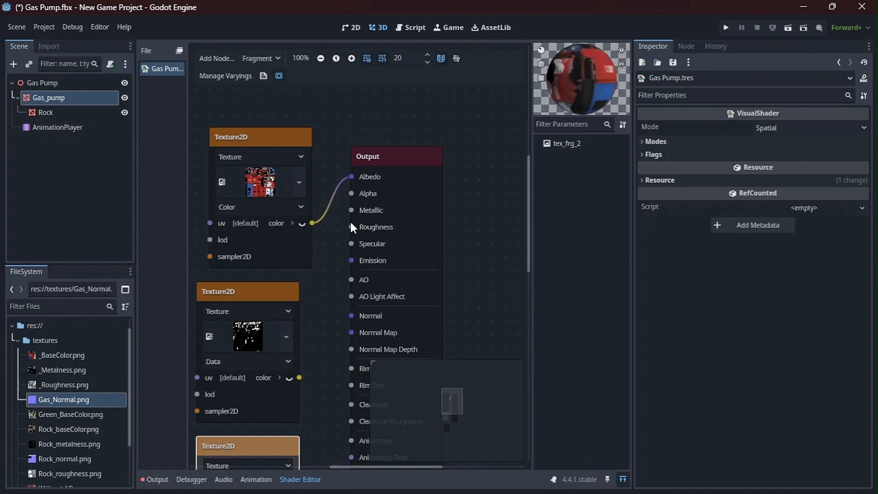
mouse_move(383, 266)
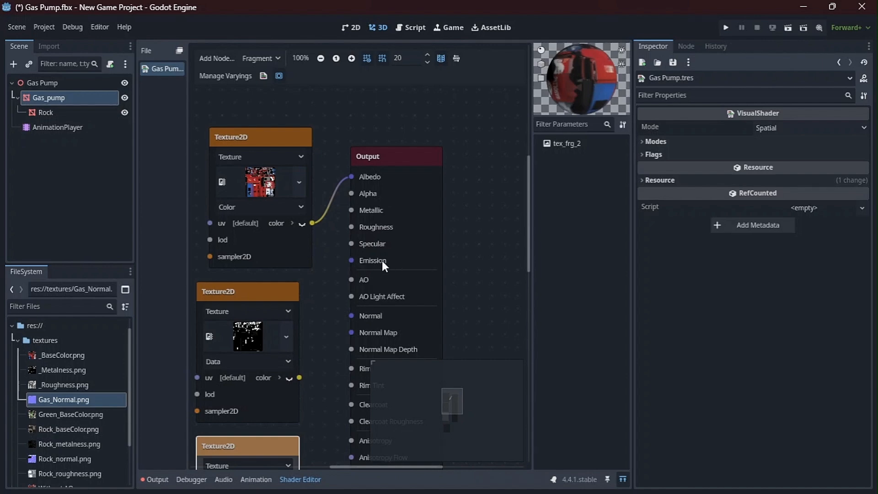
mouse_move(396, 277)
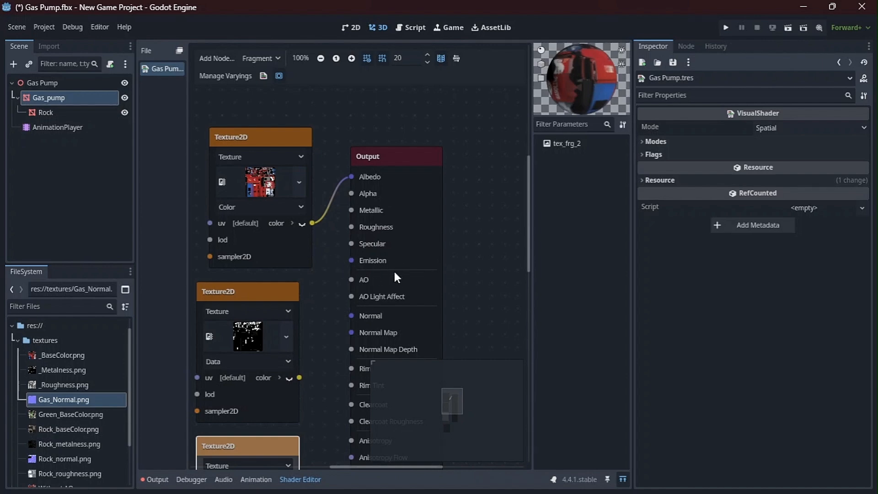
mouse_move(322, 167)
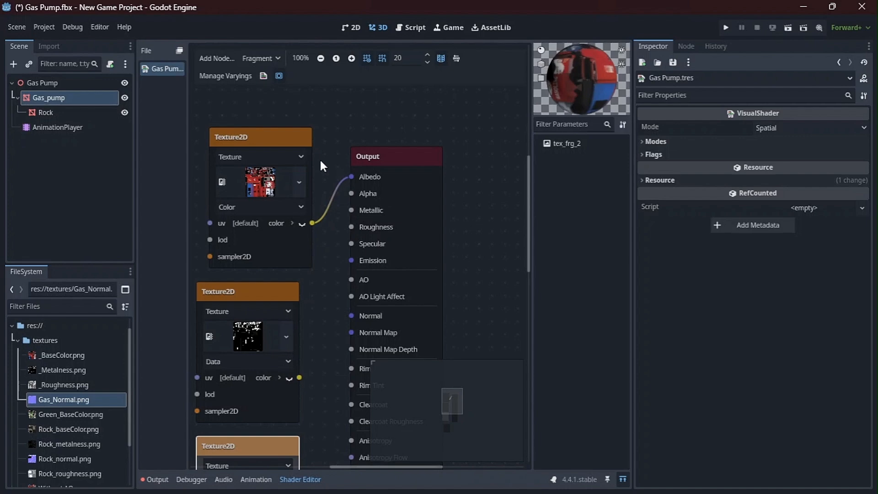
Step: Wire metalness, roughness and normal textures to Metallic, Roughness and Normal Map
click(246, 291)
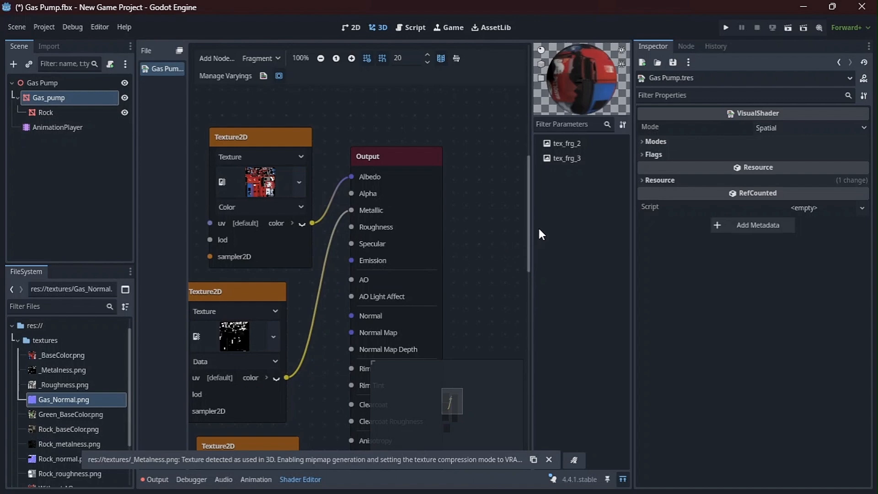
scroll(down, 3)
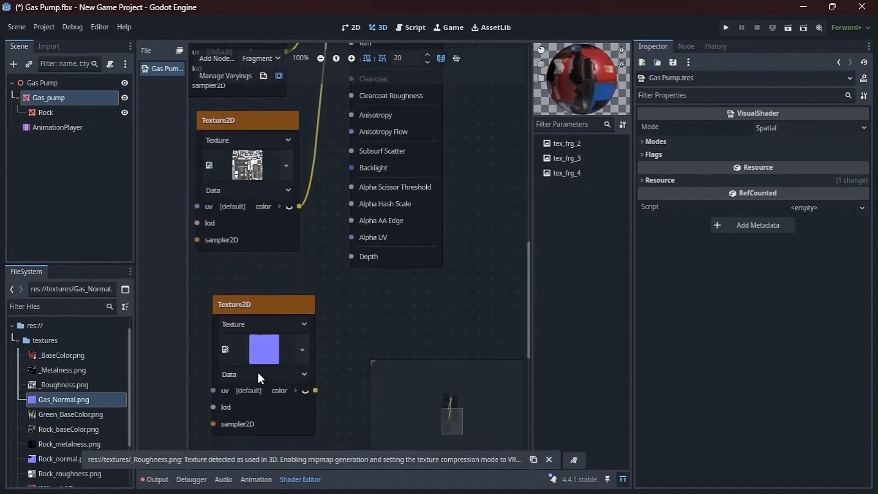
click(261, 374)
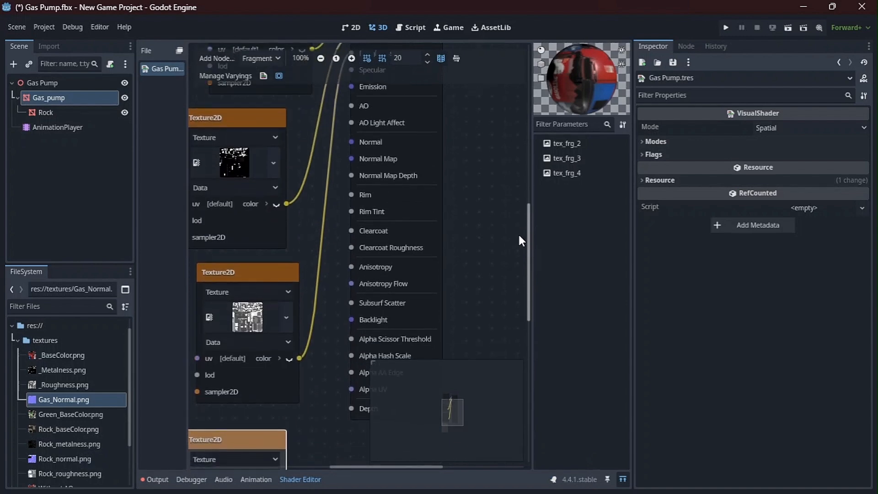
mouse_move(353, 163)
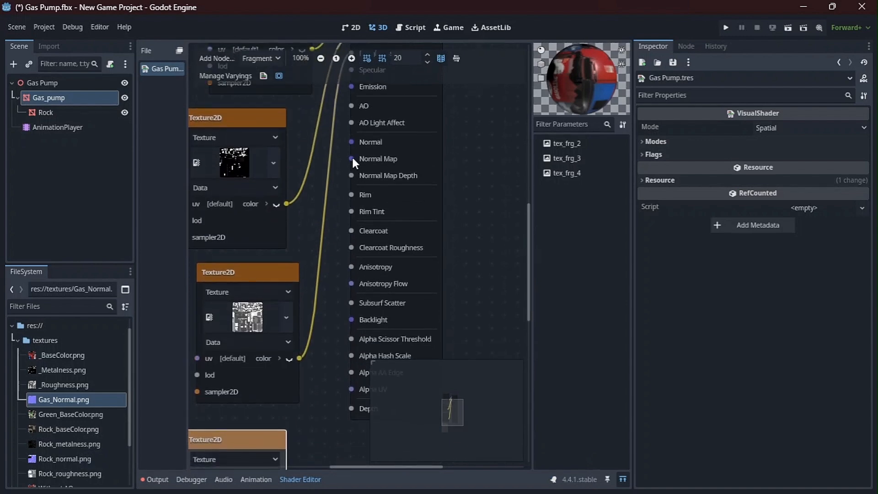
scroll(down, 3)
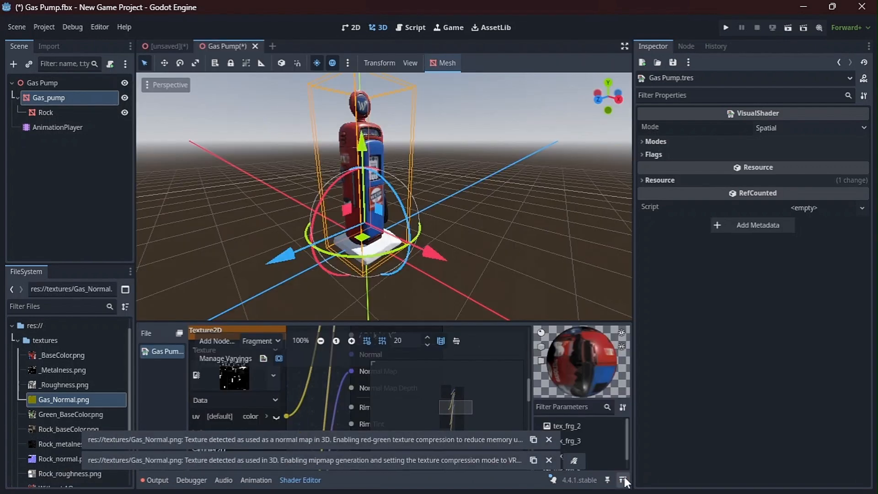
click(445, 203)
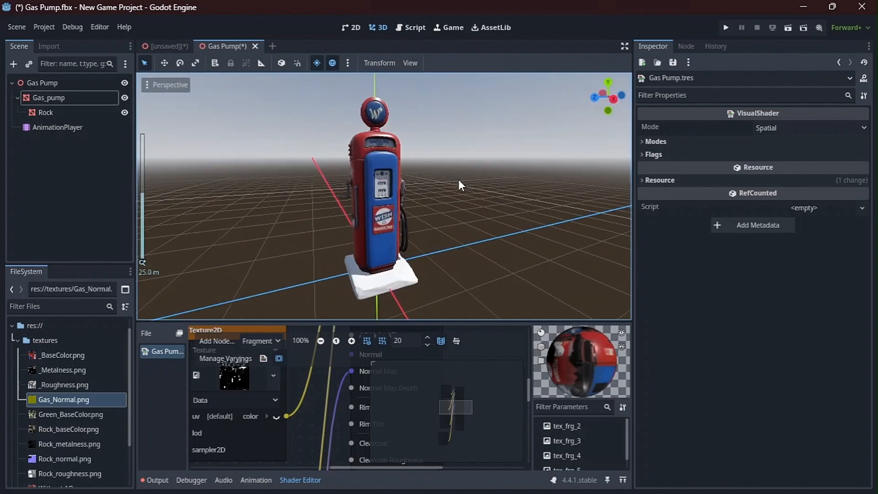
scroll(down, 3)
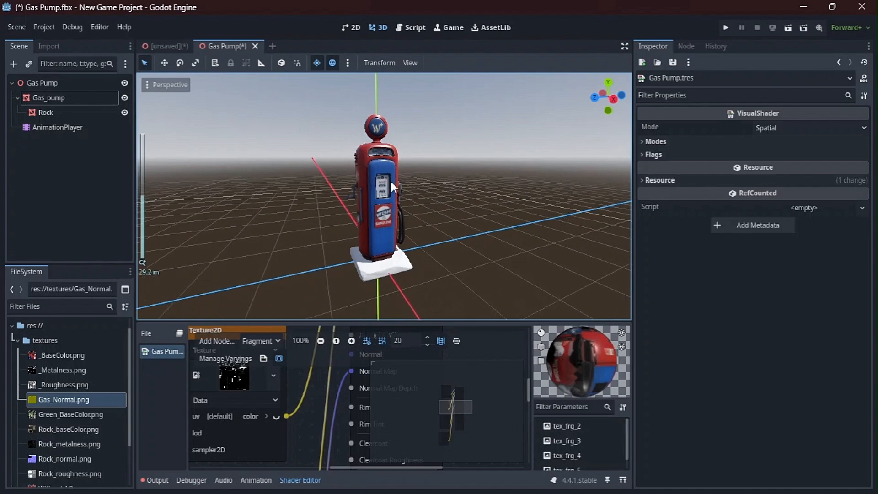